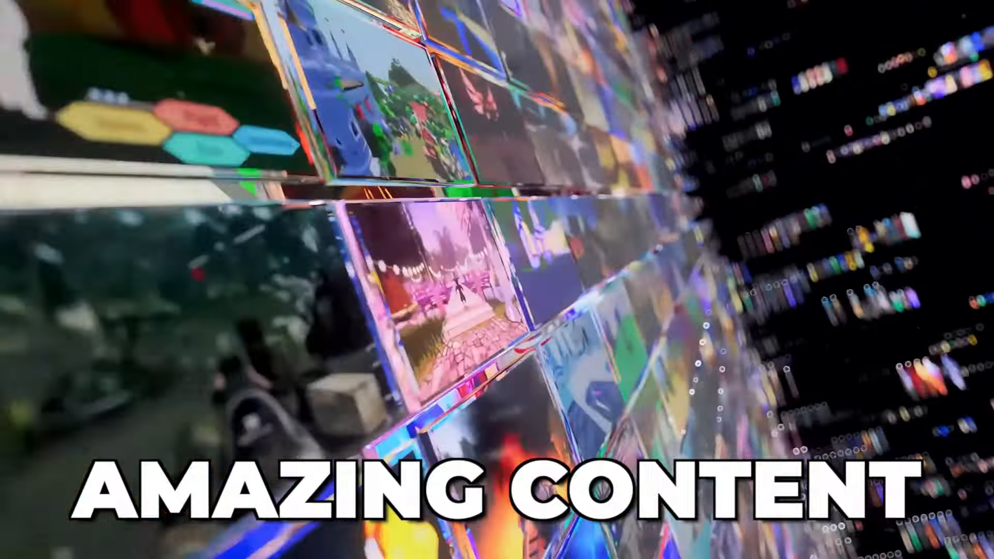
- Show the SideQuest Games tab and scroll down through the sideloadable game listings
{"action": "left_click", "coordinate": [765, 347]}
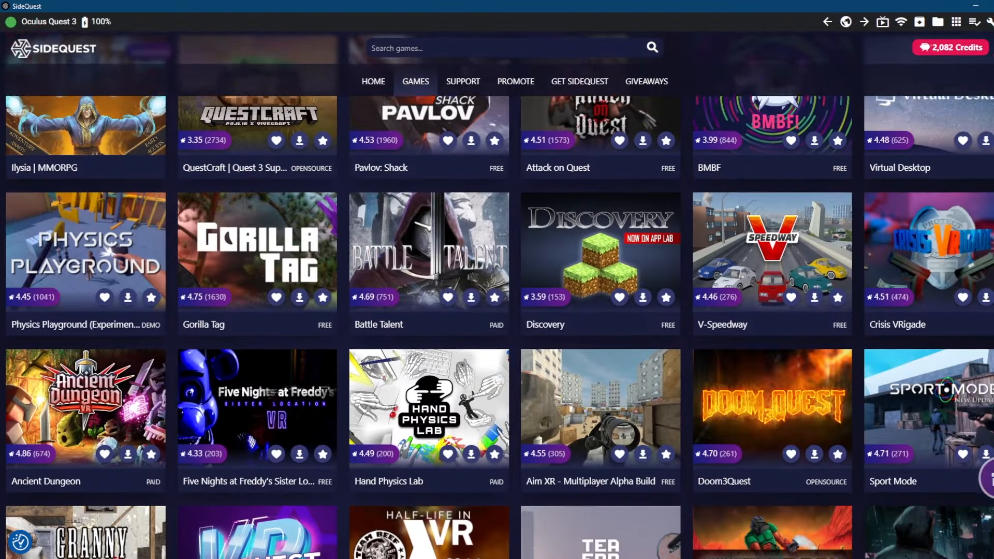
{"action": "scroll", "scroll_direction": "down", "scroll_amount": 3}
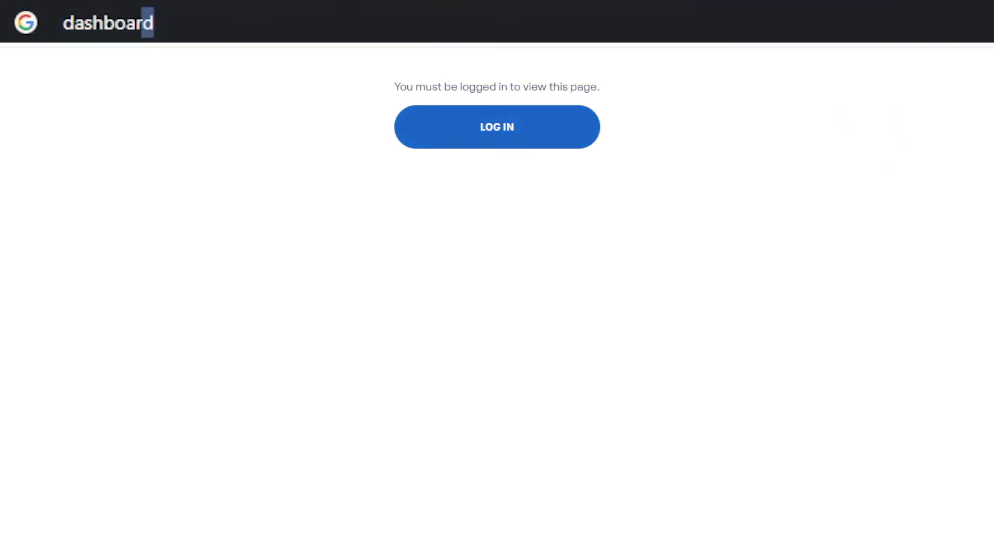
- Log in to dashboard.oculus.com, submit the SideQuestForever organization, and agree to the NDA
{"action": "type", "text": ".oculus.co"}
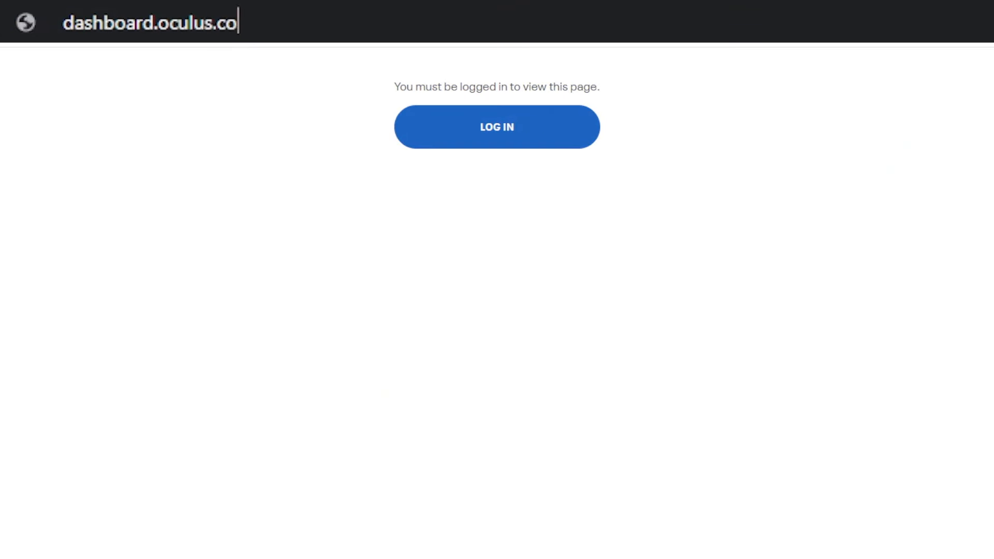
{"action": "left_click", "coordinate": [497, 127]}
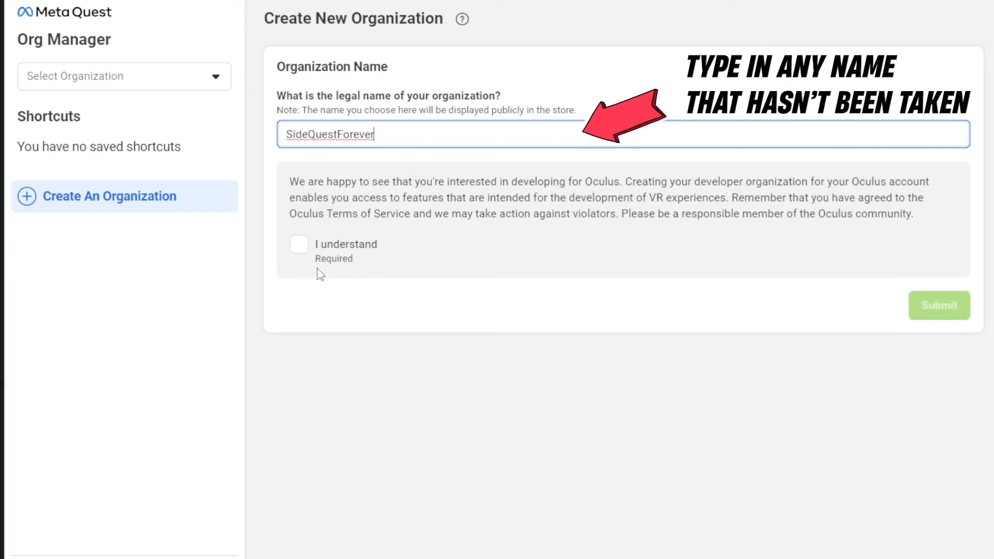
{"action": "left_click", "coordinate": [299, 244]}
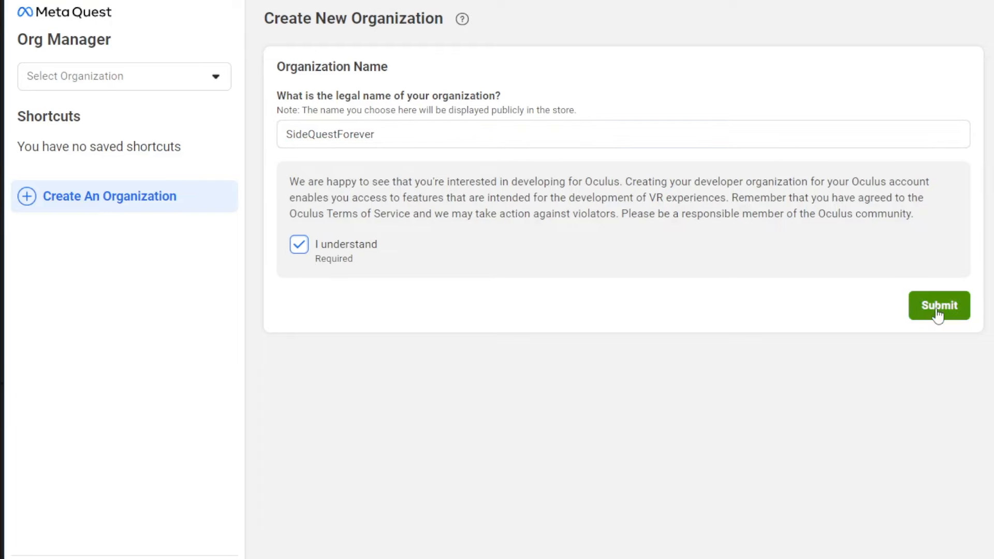
{"action": "left_click", "coordinate": [939, 306]}
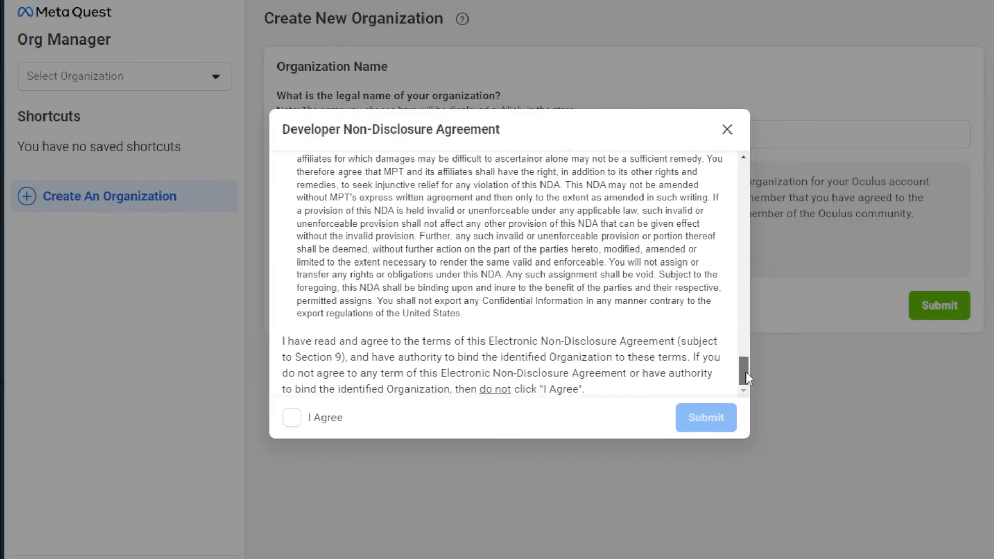
{"action": "left_click", "coordinate": [291, 417]}
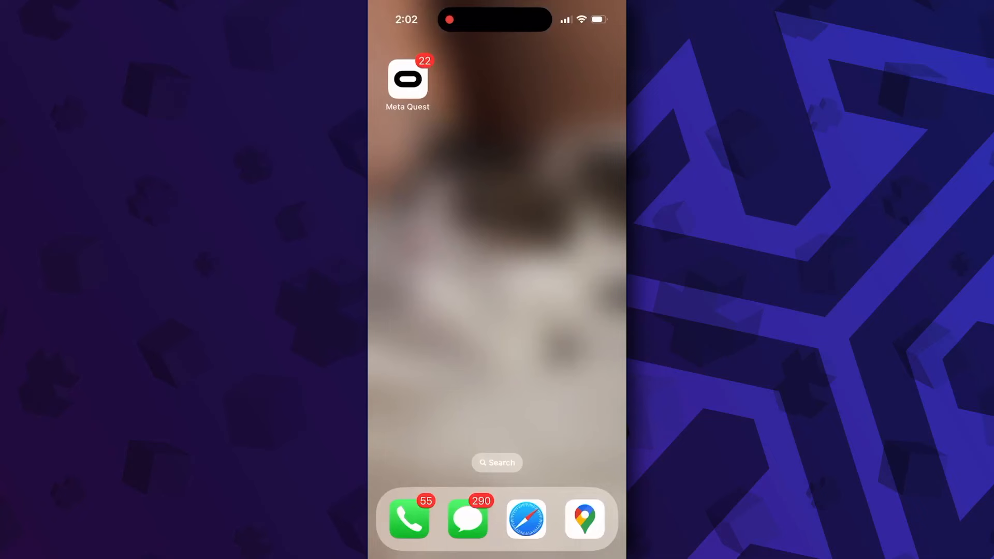
- In the Meta Quest app, go from the Quest 2's Headset Settings to Developer Mode
{"action": "left_click", "coordinate": [408, 79]}
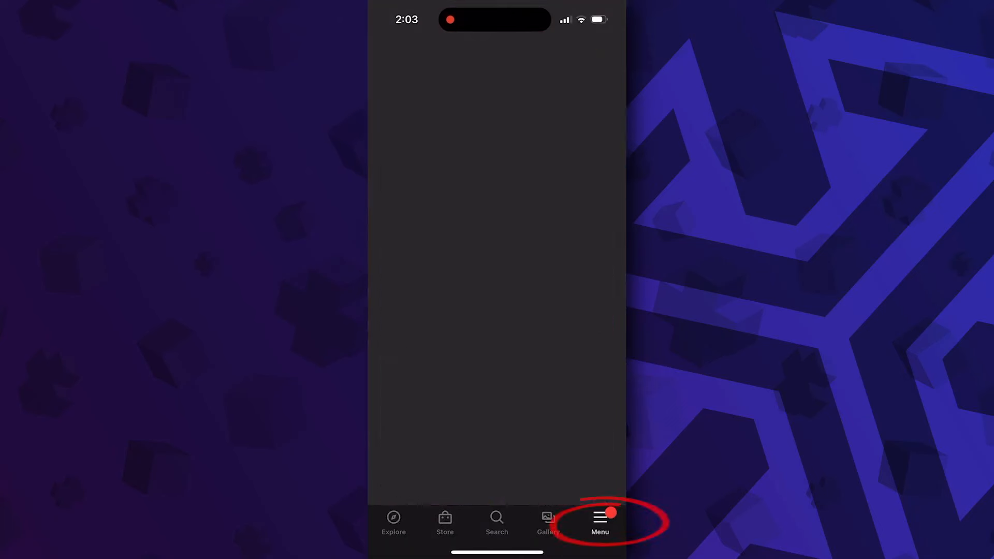
{"action": "left_click", "coordinate": [598, 522]}
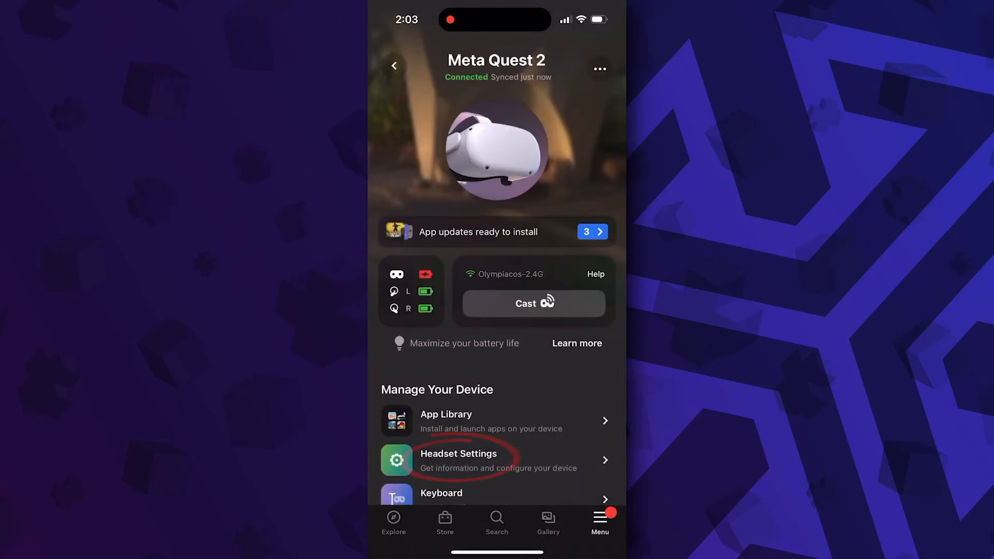
{"action": "left_click", "coordinate": [458, 460]}
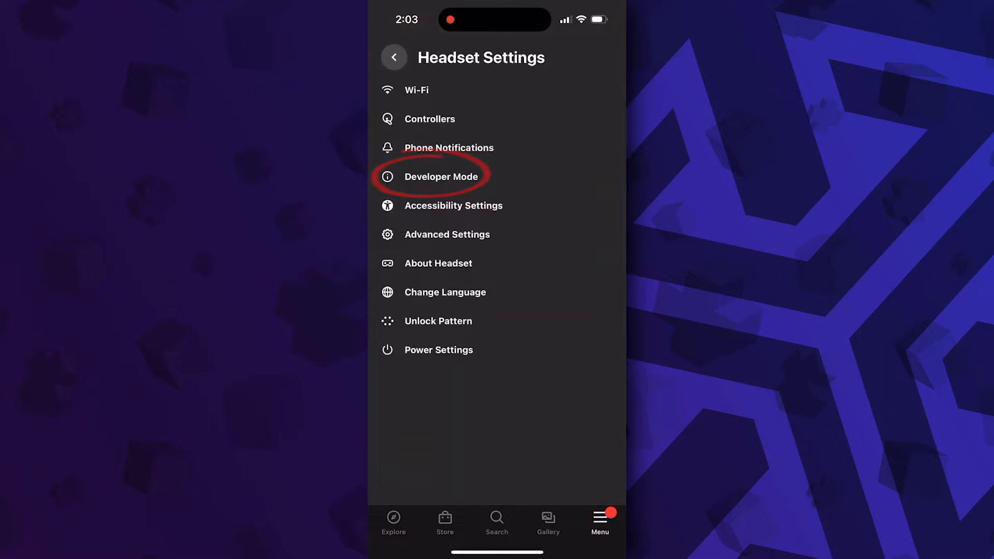
{"action": "left_click", "coordinate": [441, 175]}
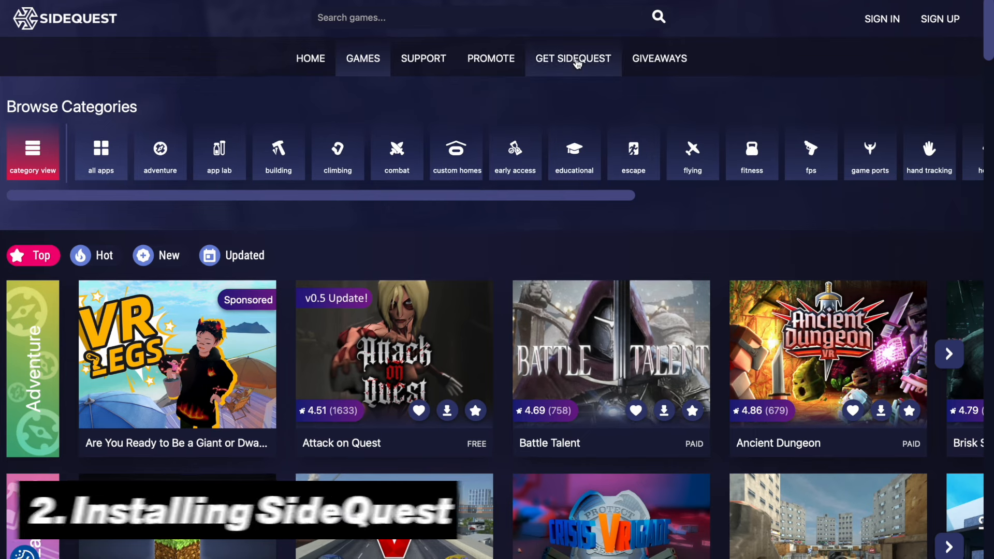
- Open GET SIDEQUEST on sidequestvr.com and scroll to the Easy and Advanced installers
{"action": "left_click", "coordinate": [571, 58]}
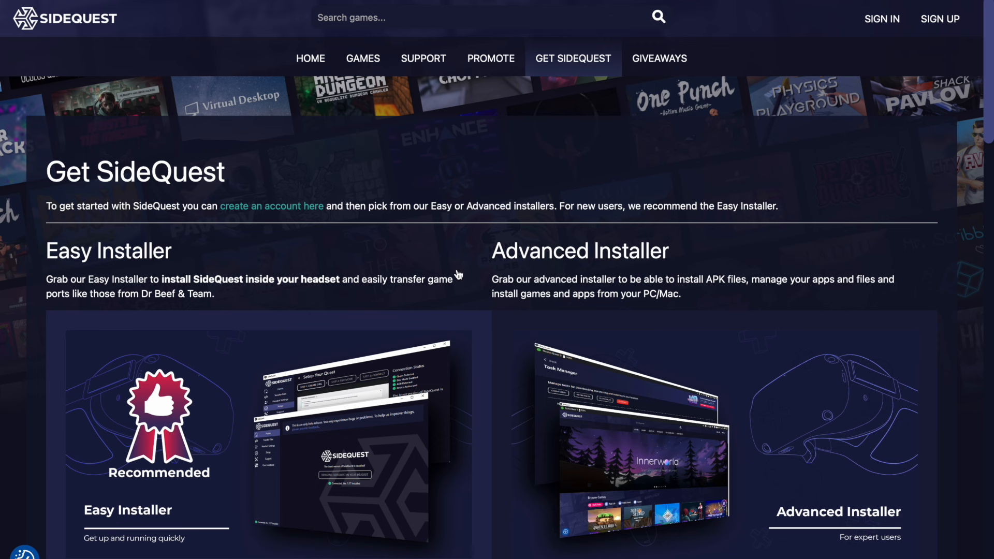
{"action": "mouse_move", "coordinate": [91, 264]}
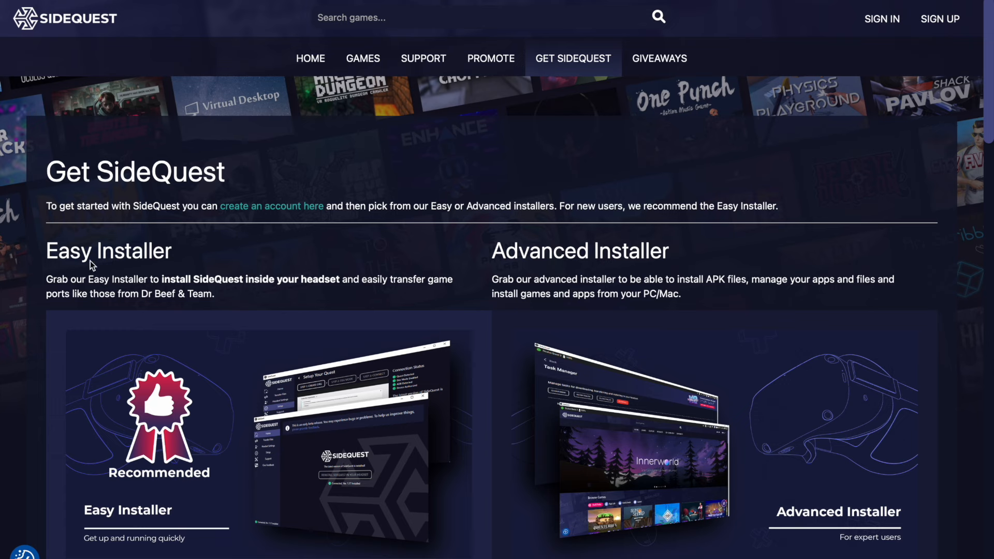
{"action": "scroll", "scroll_direction": "down", "scroll_amount": 3}
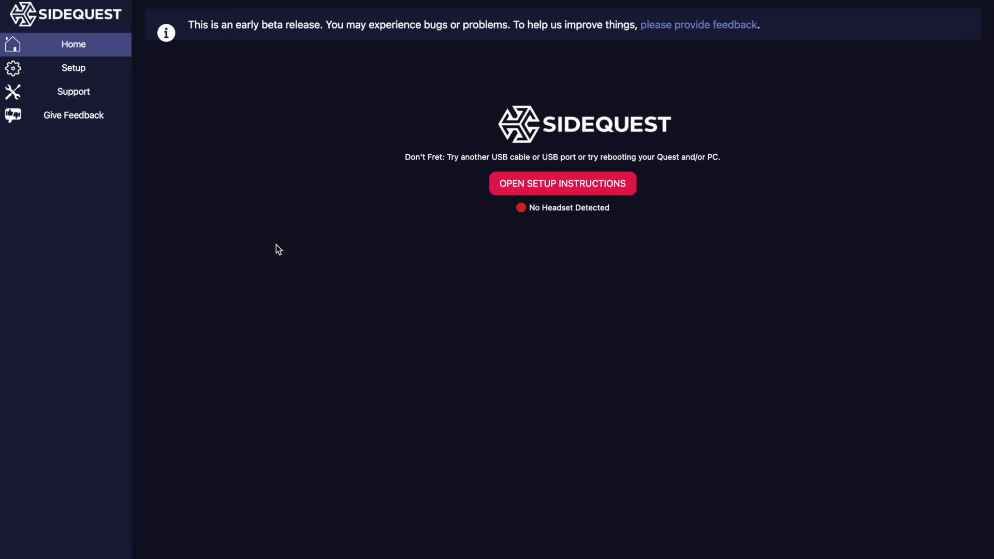
{"action": "mouse_move", "coordinate": [510, 193]}
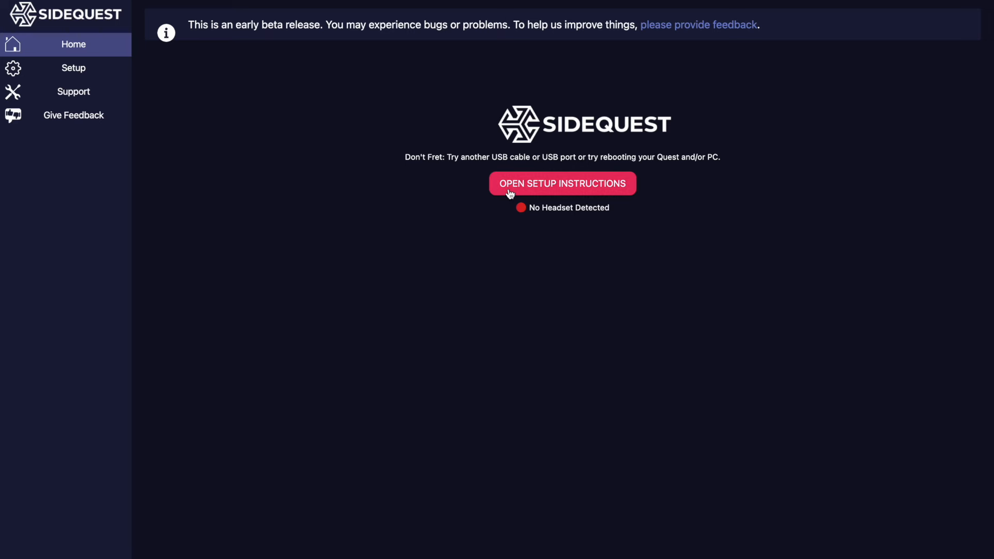
- Open SideQuest's setup instructions for connecting the Oculus Quest 2 over USB
{"action": "left_click", "coordinate": [561, 183]}
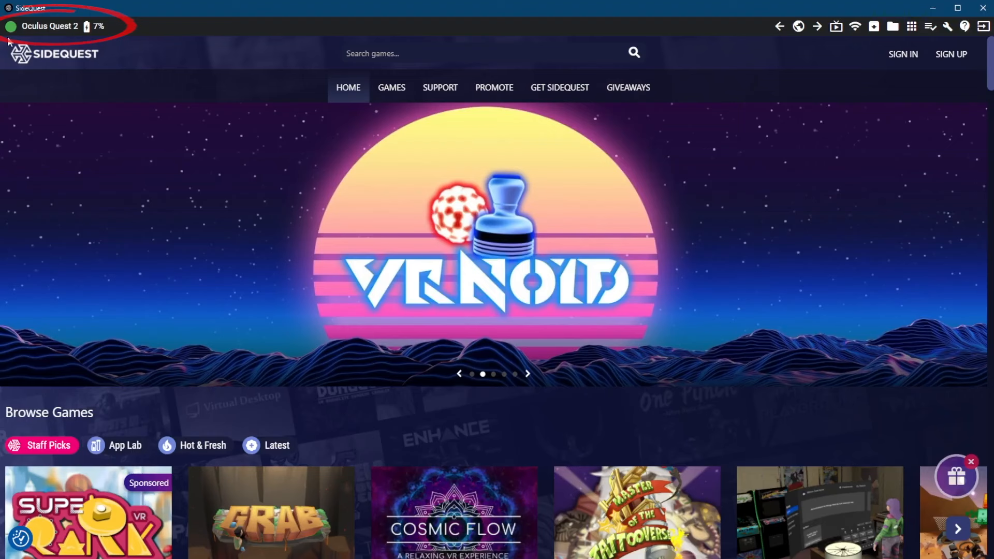
{"action": "mouse_move", "coordinate": [79, 40]}
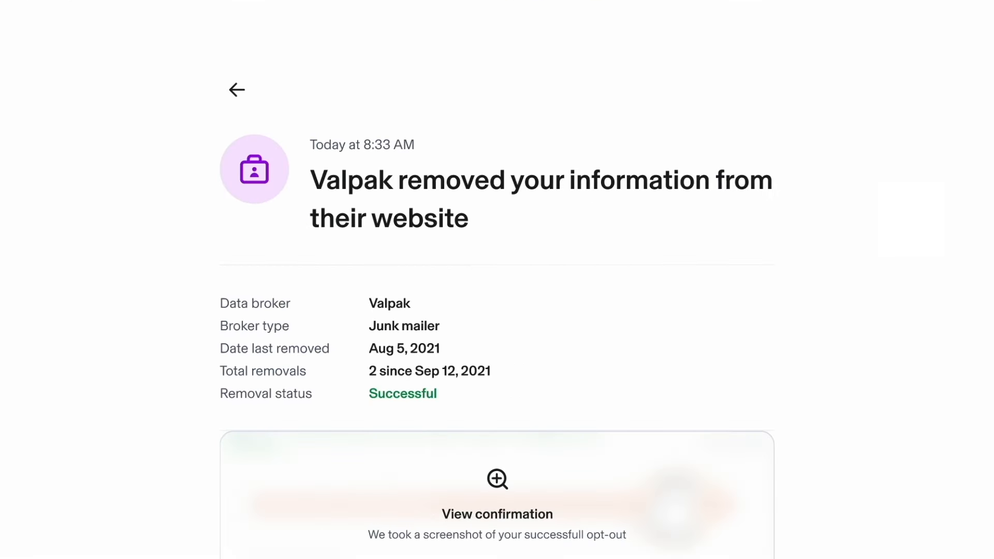
{"action": "scroll", "scroll_direction": "down", "scroll_amount": 3}
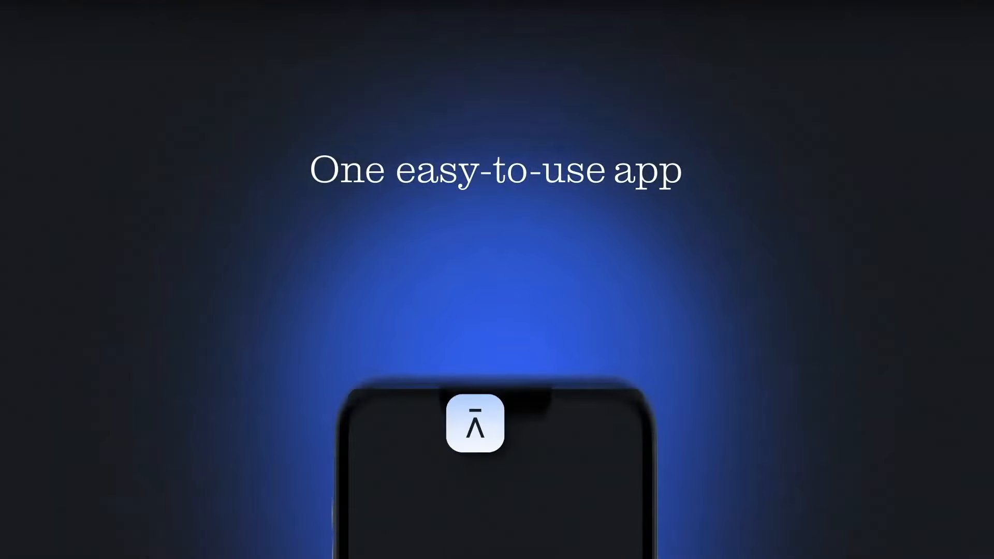
{"action": "scroll", "scroll_direction": "down", "scroll_amount": 3}
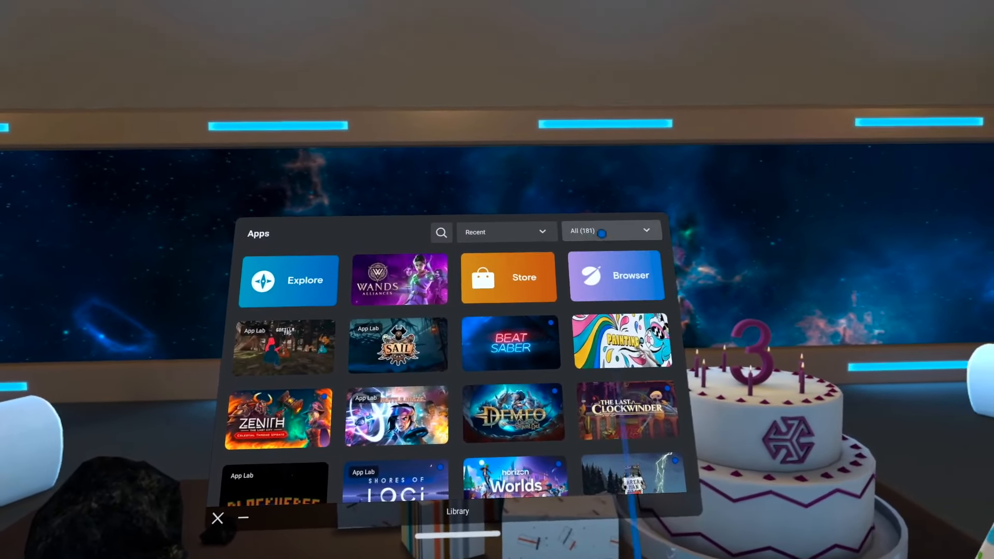
- Filter the Apps library from All (181) to Unknown Sources (37)
{"action": "left_click", "coordinate": [610, 230]}
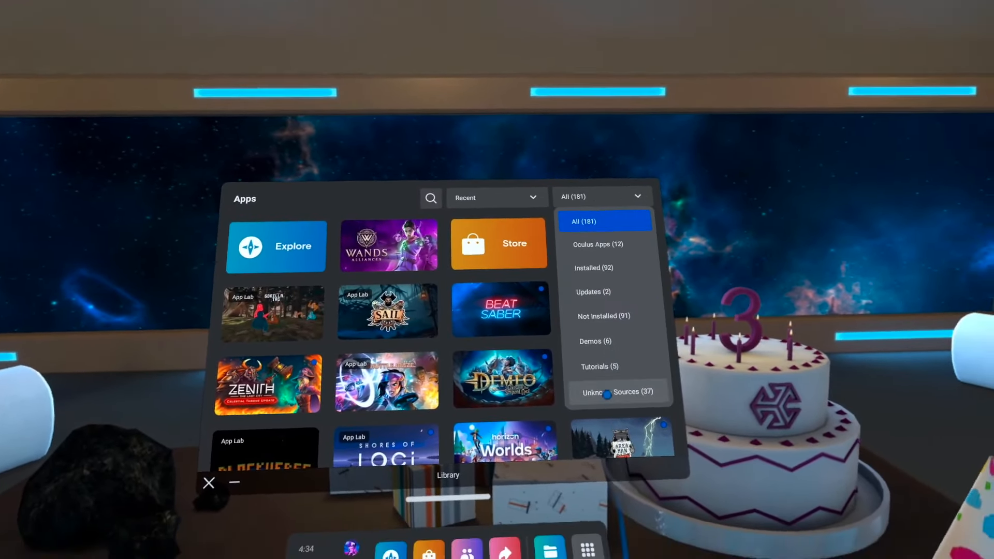
{"action": "left_click", "coordinate": [618, 392]}
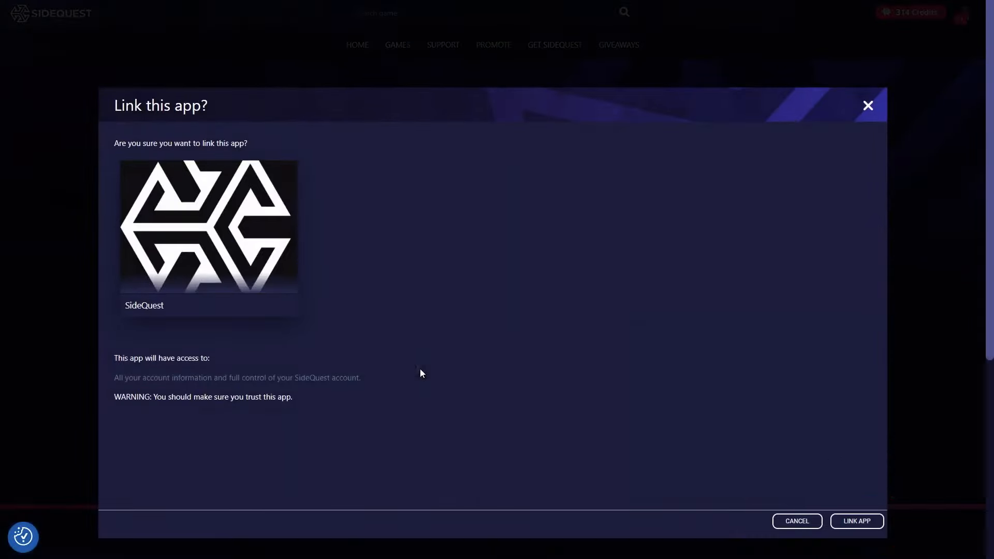
- Confirm LINK APP on the 'Link this app?' dialog
{"action": "left_click", "coordinate": [856, 520]}
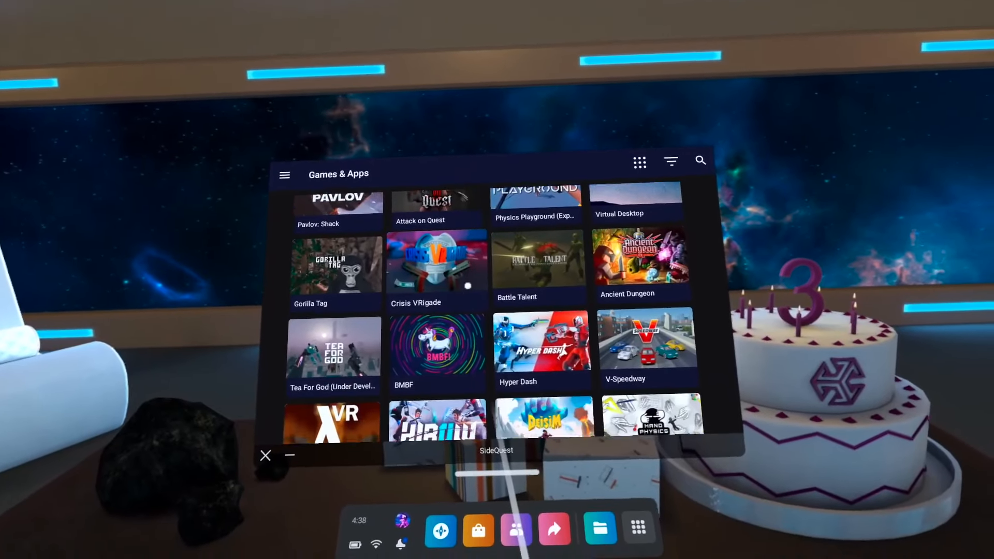
- Scroll the Games & Apps grid, select Doom3Quest, and confirm its installation
{"action": "scroll", "scroll_direction": "down", "scroll_amount": 3}
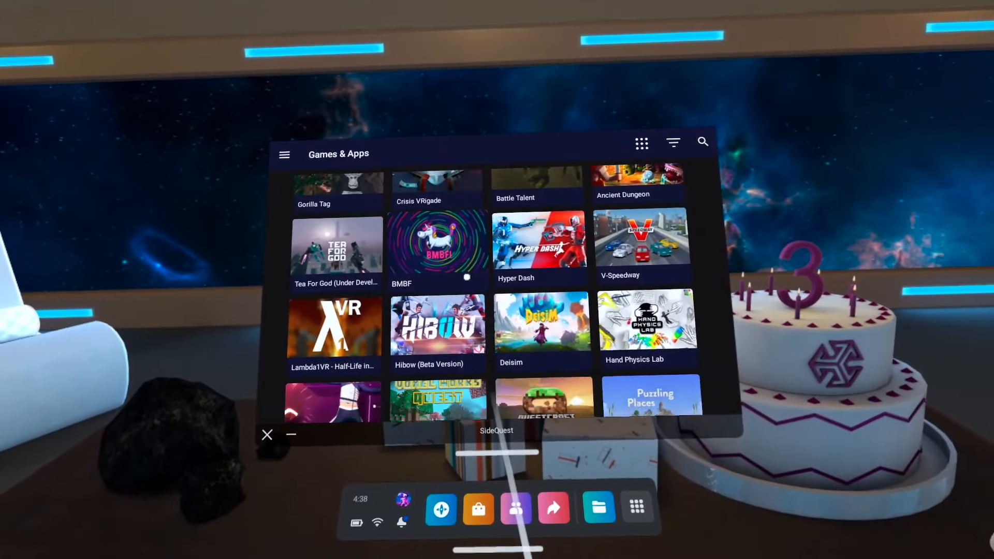
{"action": "scroll", "scroll_direction": "down", "scroll_amount": 3}
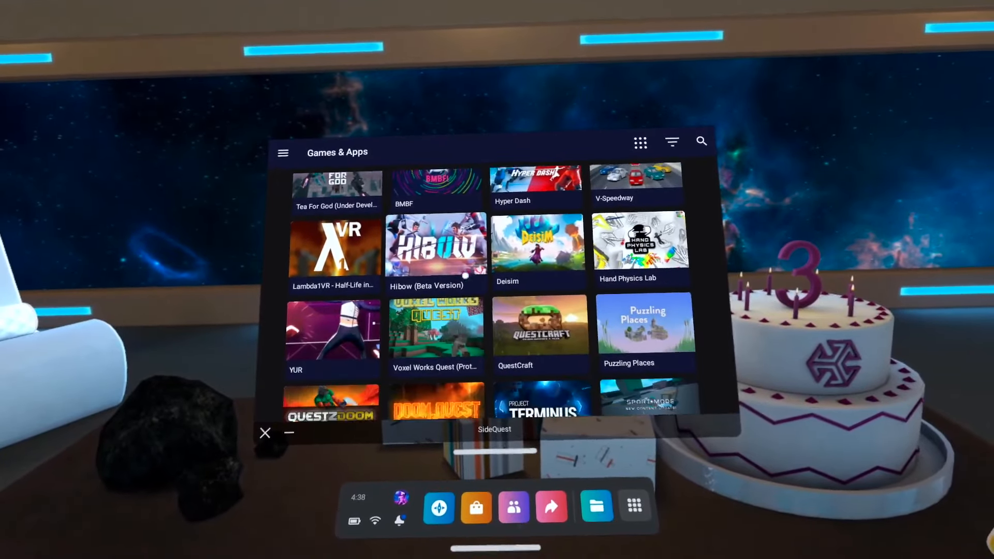
{"action": "scroll", "scroll_direction": "down", "scroll_amount": 3}
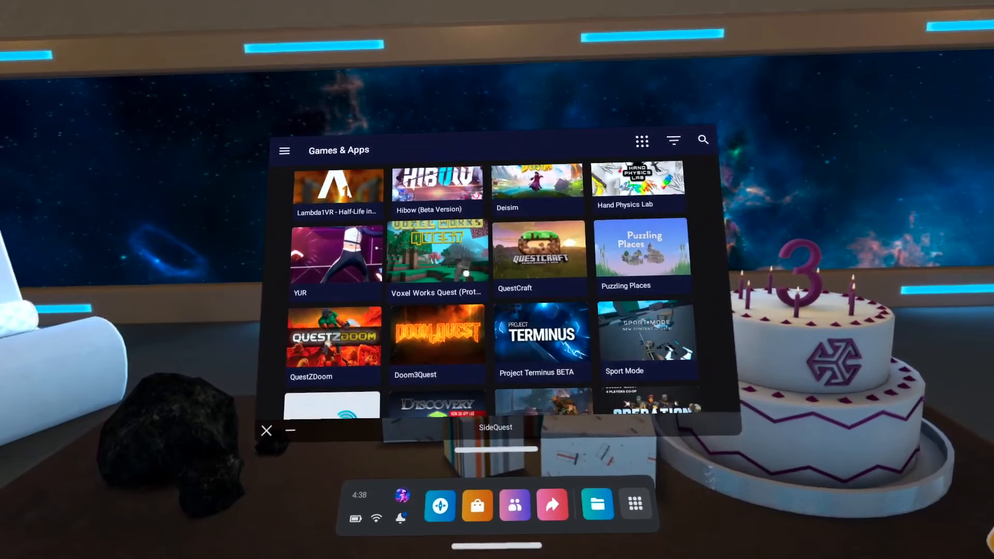
{"action": "left_click", "coordinate": [436, 334]}
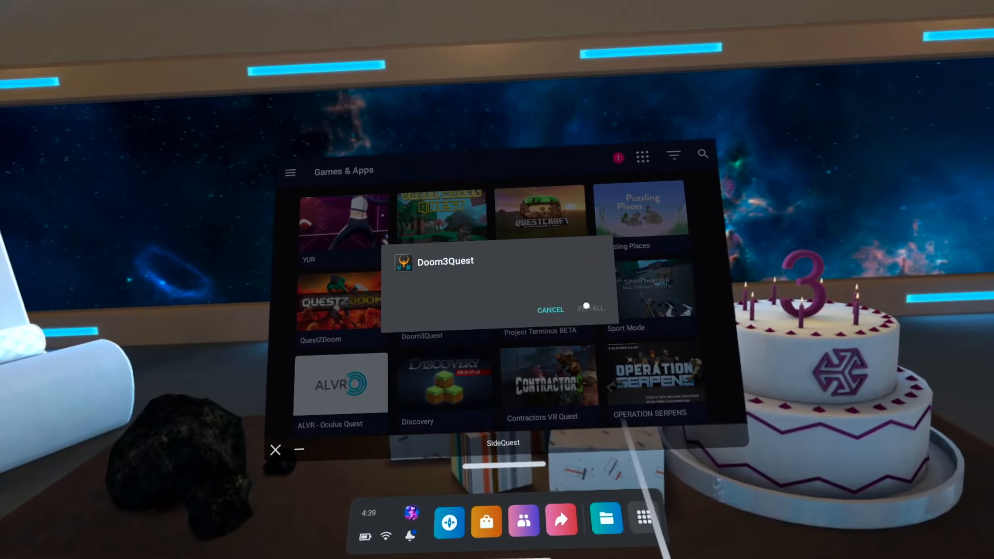
{"action": "left_click", "coordinate": [590, 309]}
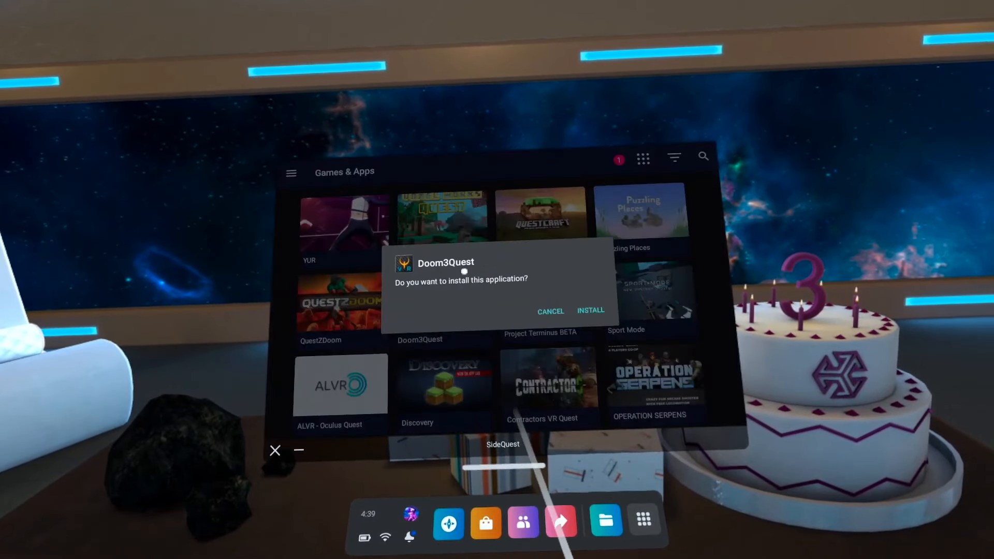
{"action": "left_click", "coordinate": [590, 310]}
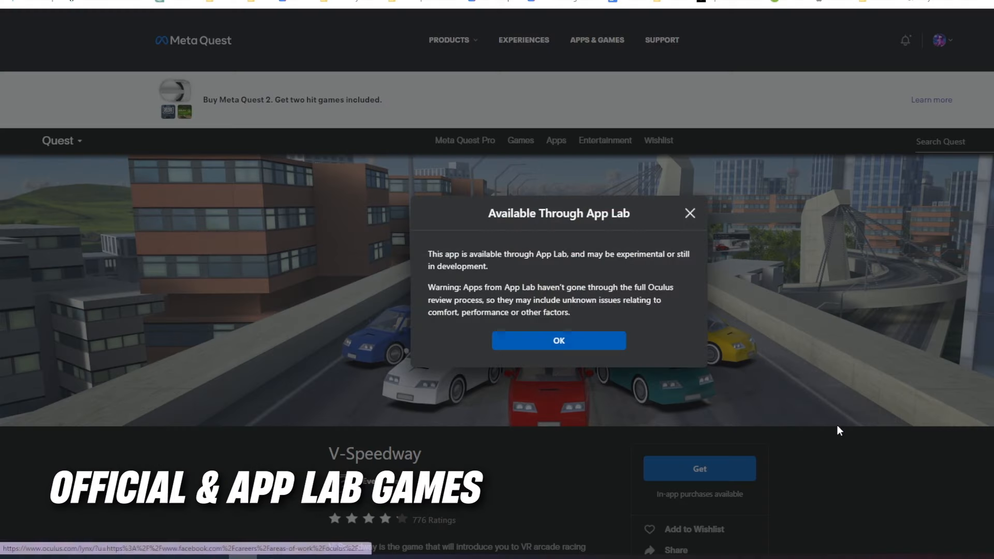
- Click OK on V-Speedway's 'Available Through App Lab' popup and scroll the page
{"action": "left_click", "coordinate": [558, 341]}
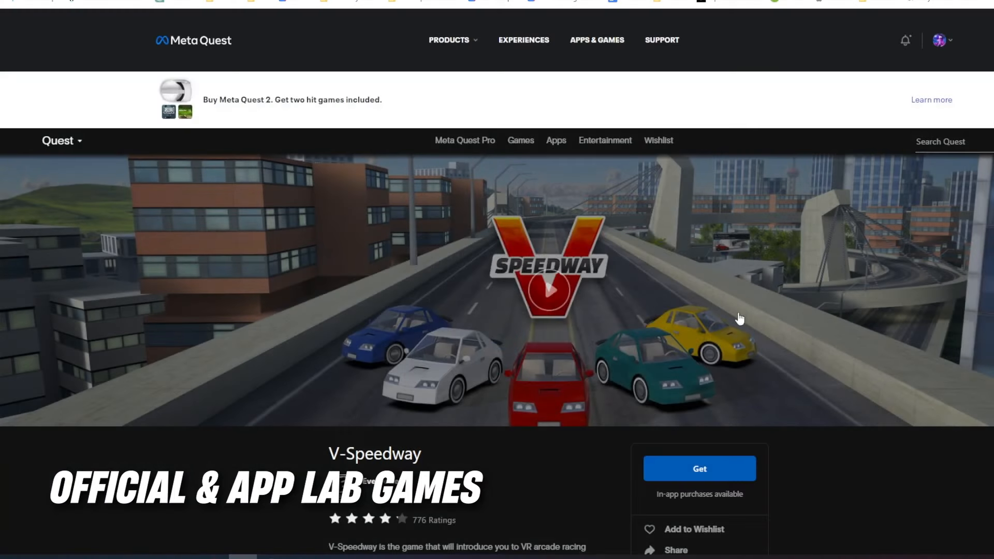
{"action": "scroll", "scroll_direction": "down", "scroll_amount": 3}
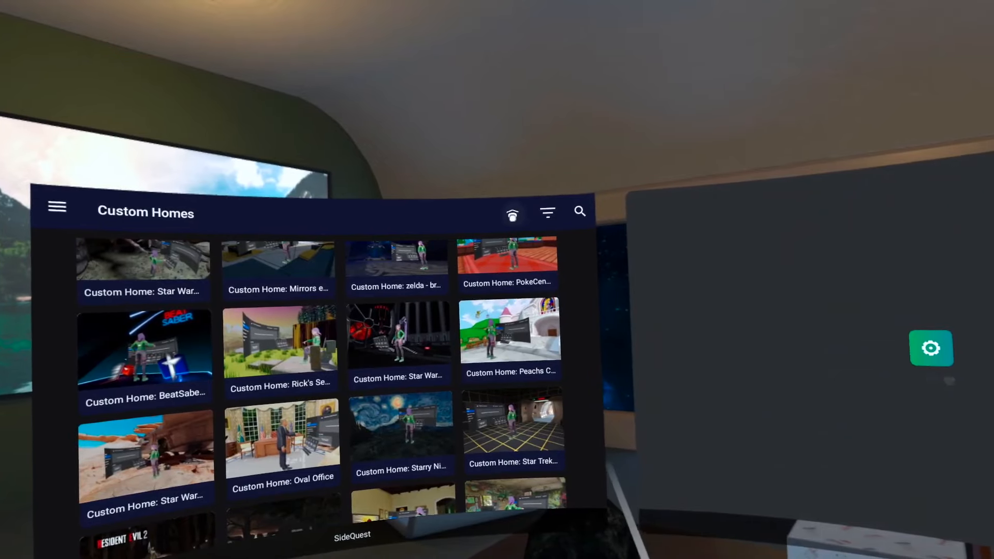
{"action": "left_click", "coordinate": [931, 348]}
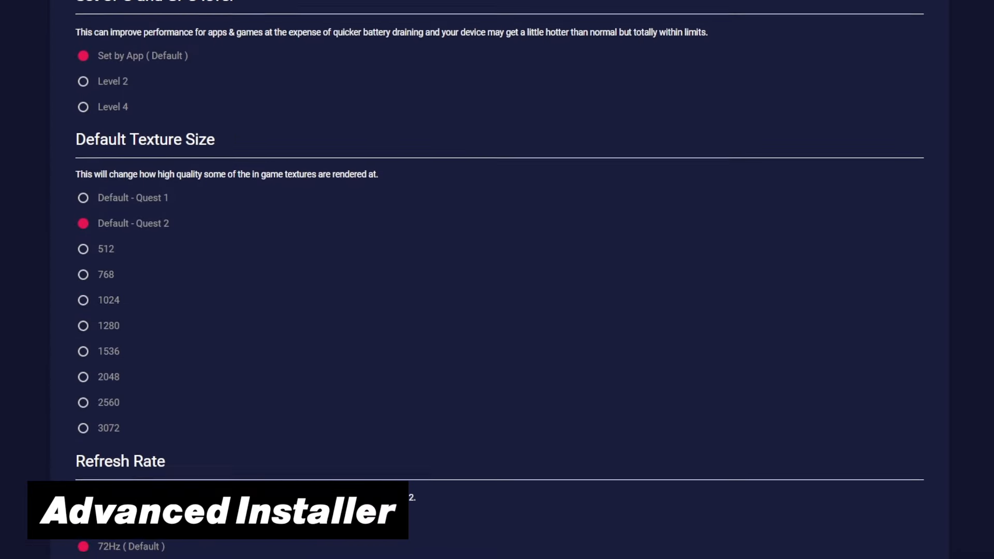
{"action": "scroll", "scroll_direction": "down", "scroll_amount": 3}
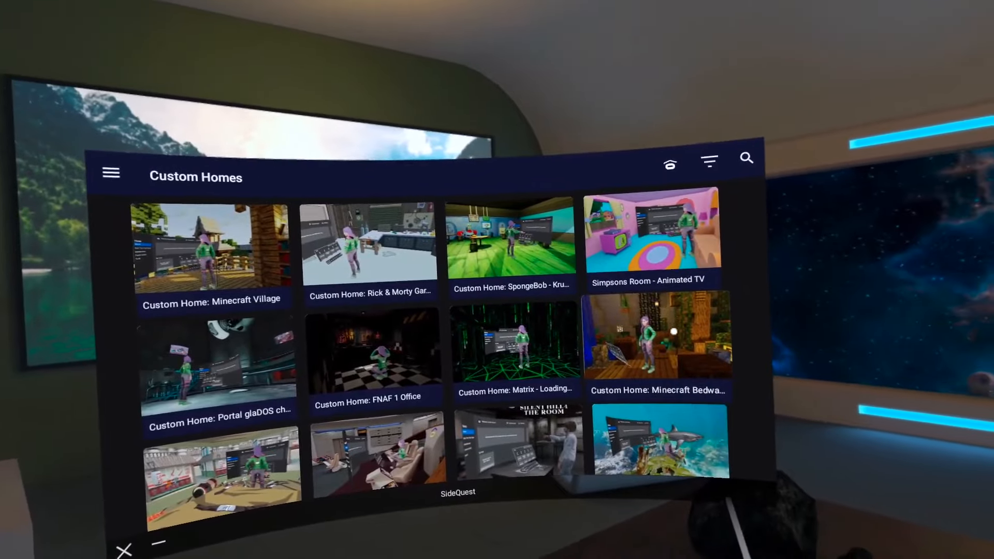
{"action": "scroll", "scroll_direction": "down", "scroll_amount": 3}
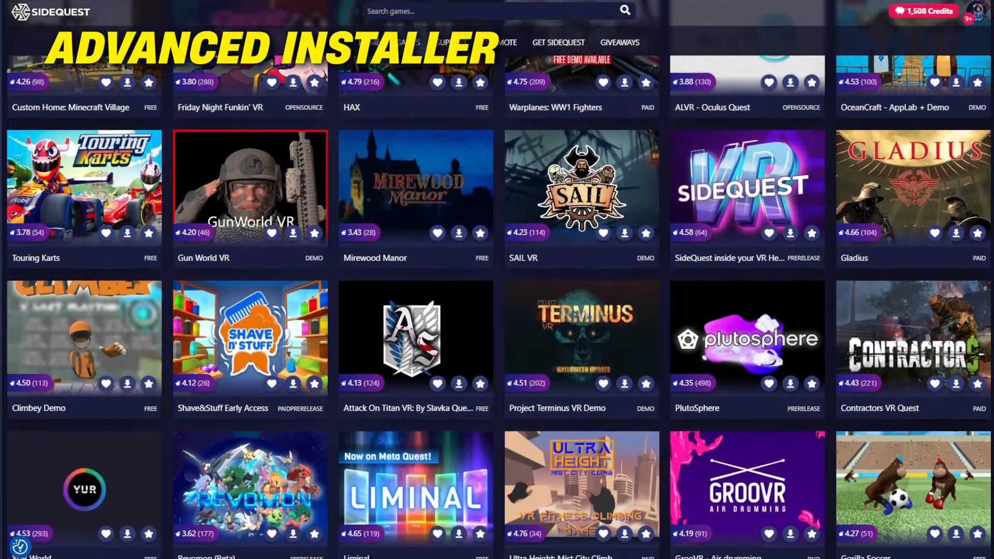
- Get the Advanced Installer, finish the SideQuest setup, and scroll the custom homes listings
{"action": "scroll", "scroll_direction": "down", "scroll_amount": 3}
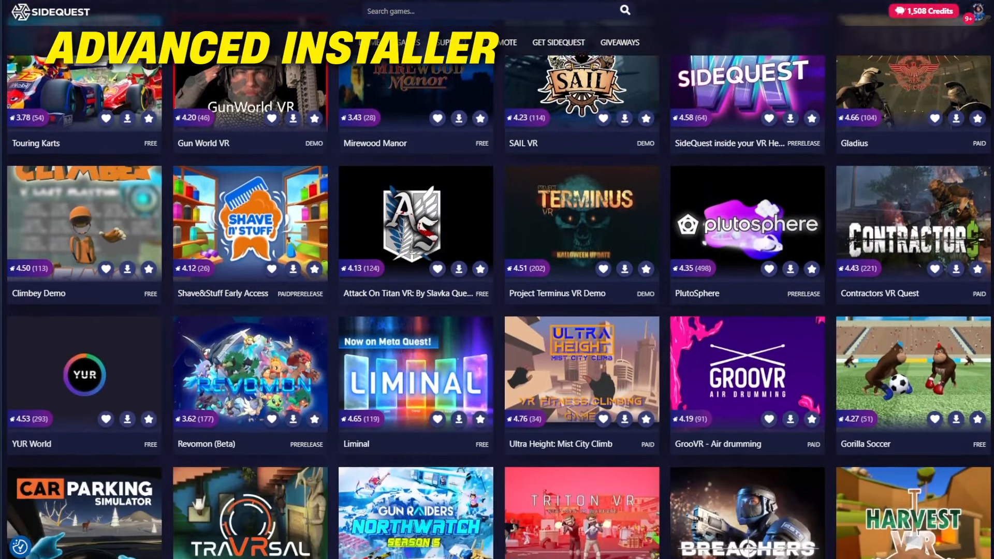
{"action": "left_click", "coordinate": [557, 42]}
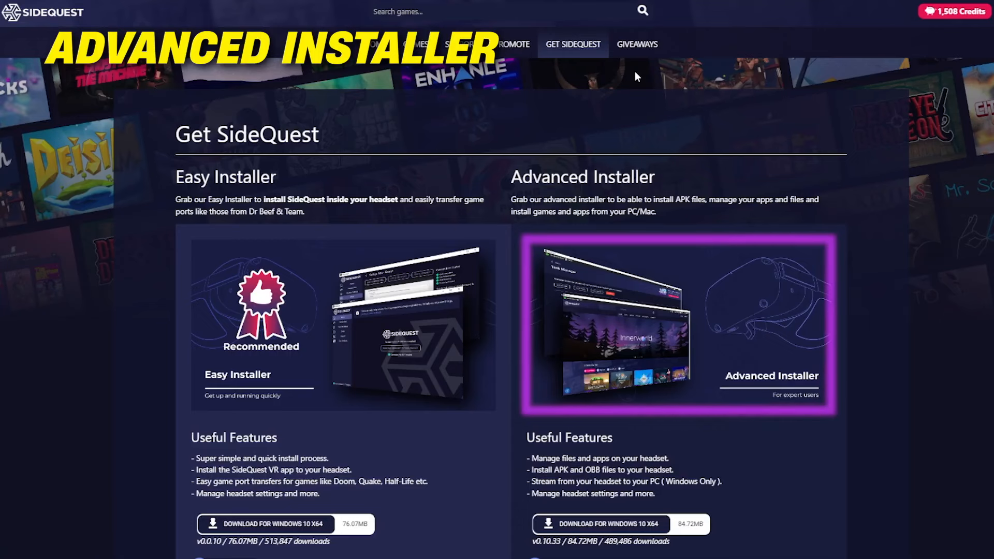
{"action": "scroll", "scroll_direction": "down", "scroll_amount": 3}
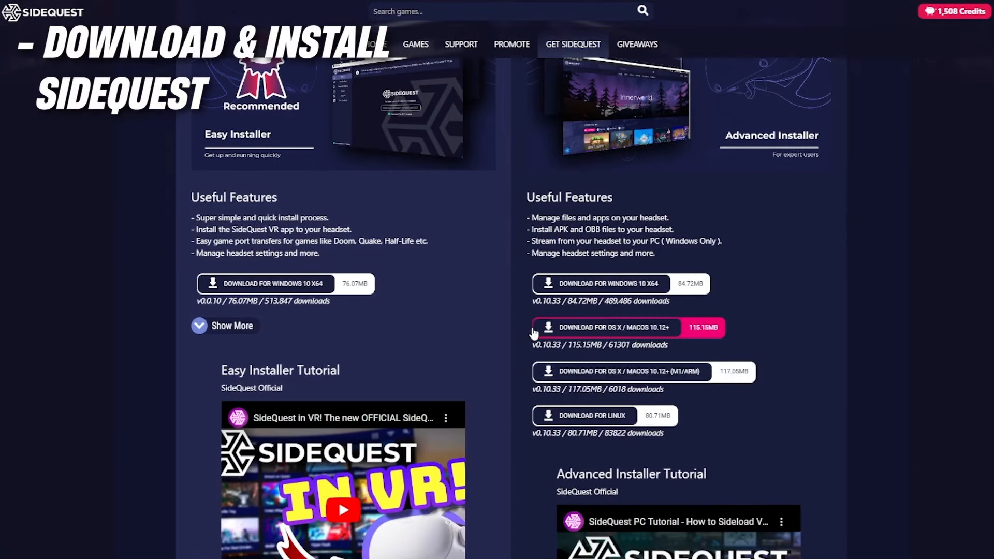
{"action": "mouse_move", "coordinate": [633, 291]}
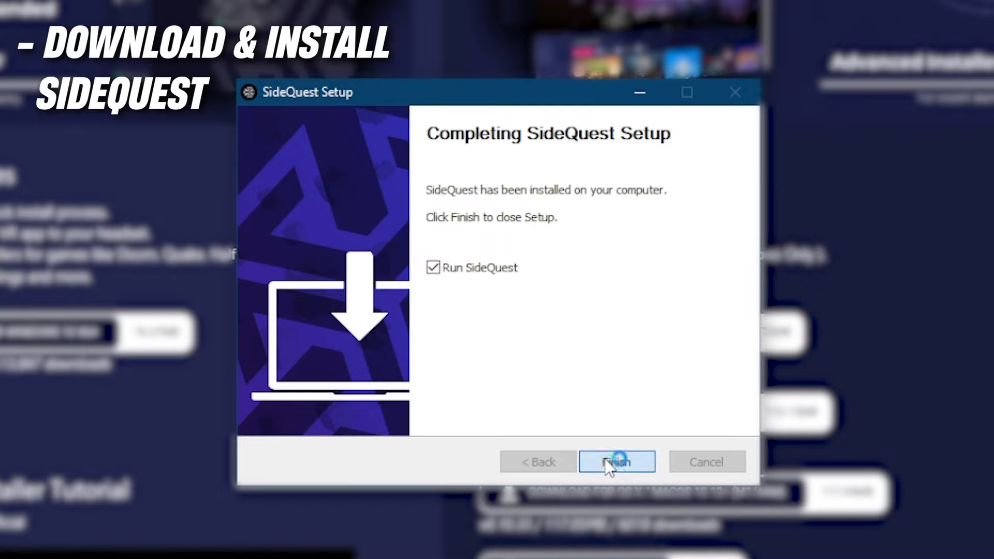
{"action": "left_click", "coordinate": [616, 461]}
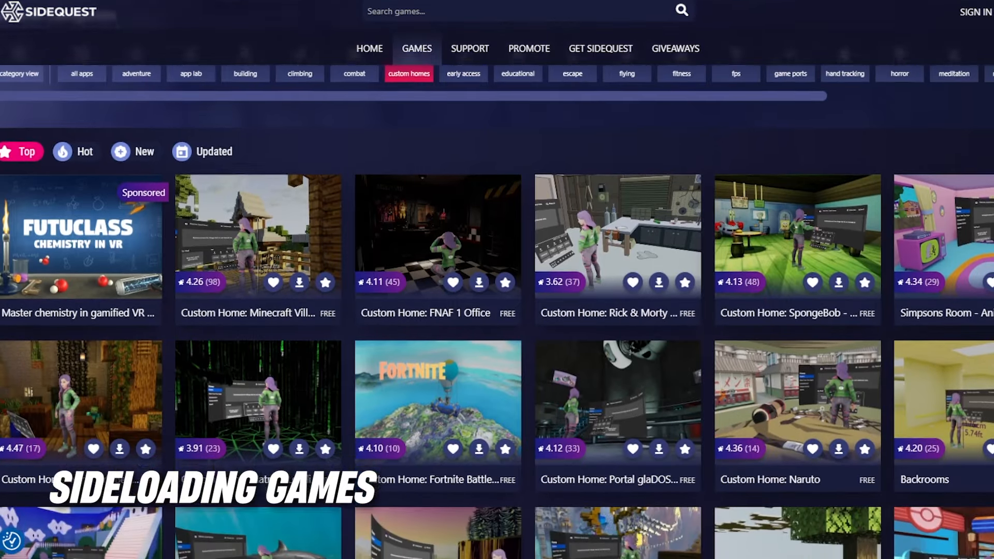
{"action": "scroll", "scroll_direction": "down", "scroll_amount": 3}
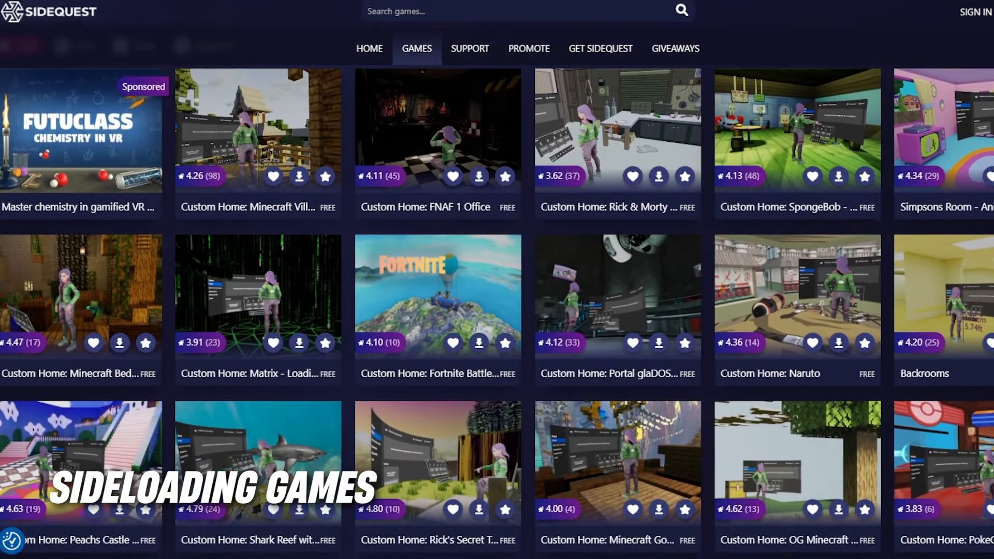